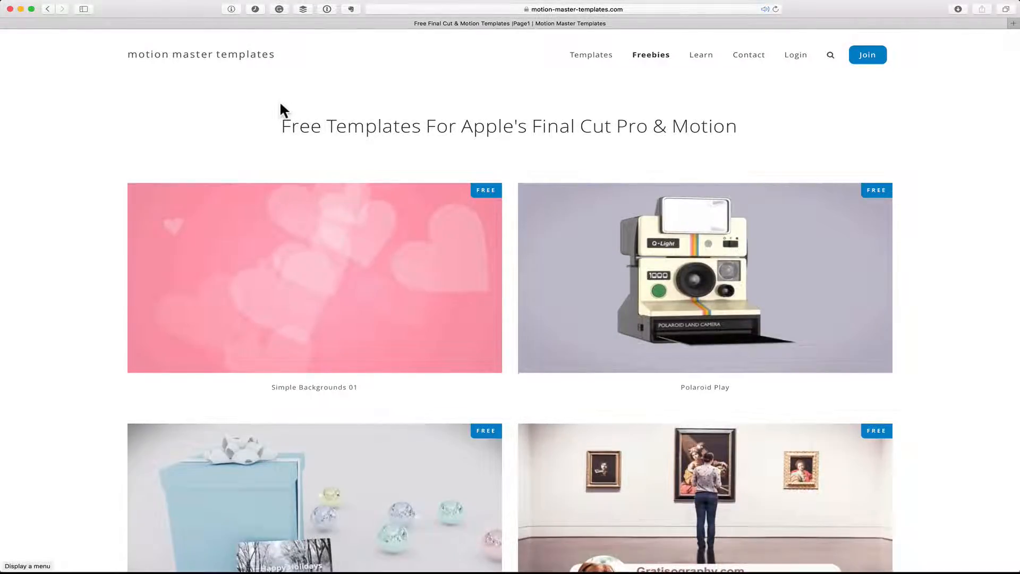
{"action": "mouse_move", "coordinate": [610, 84]}
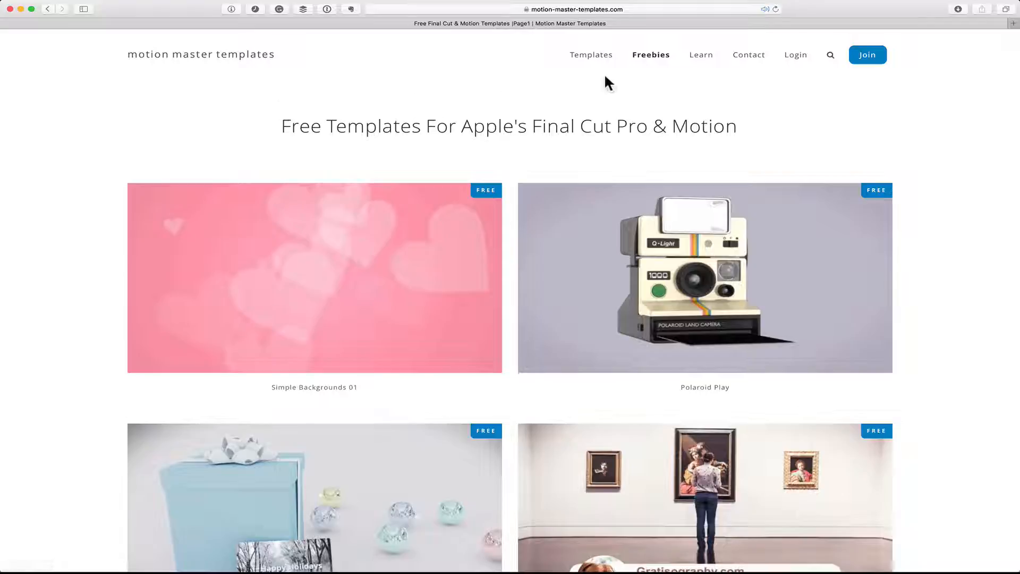
{"action": "mouse_move", "coordinate": [906, 149]}
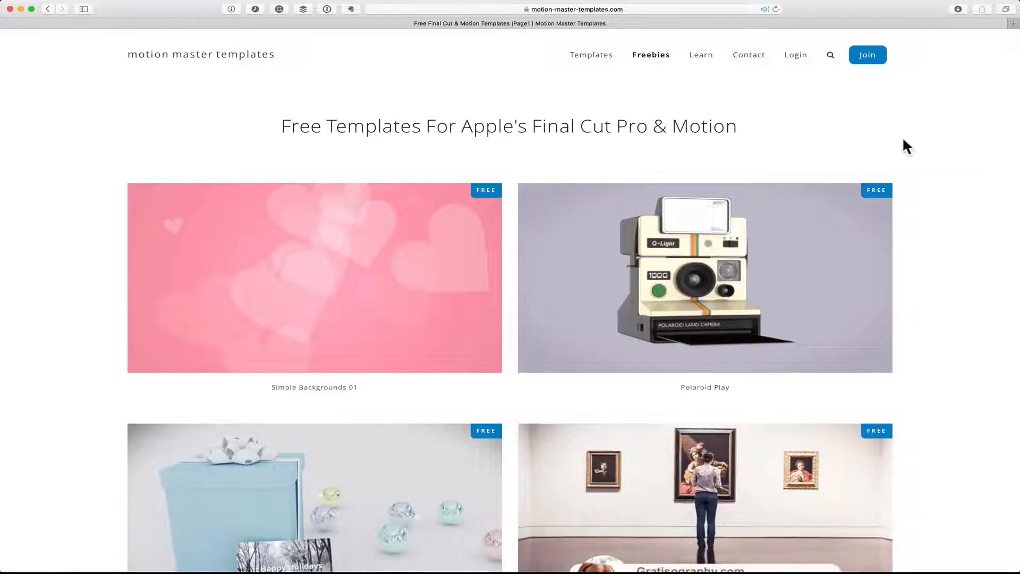
{"action": "mouse_move", "coordinate": [956, 179]}
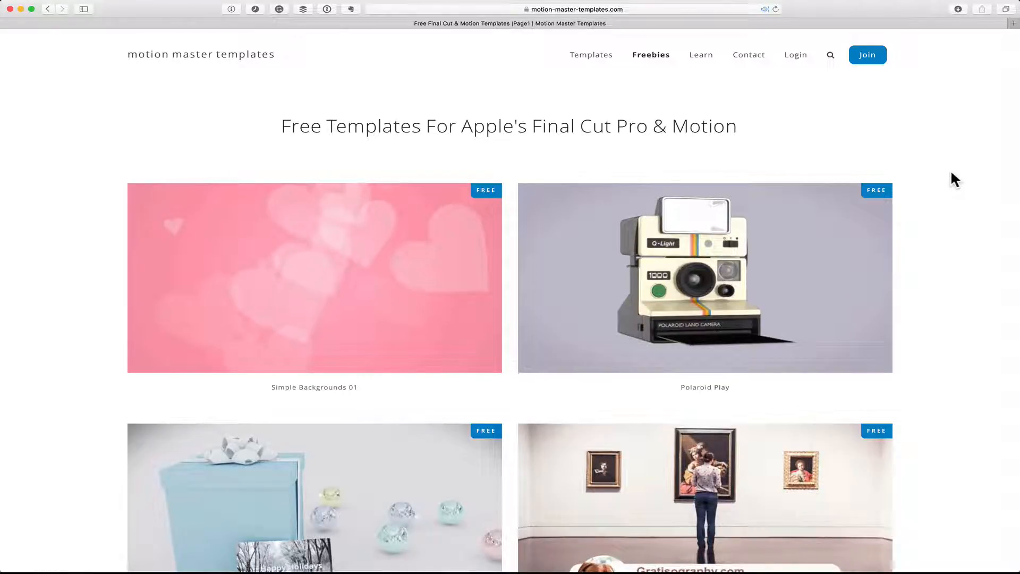
{"action": "mouse_move", "coordinate": [381, 327]}
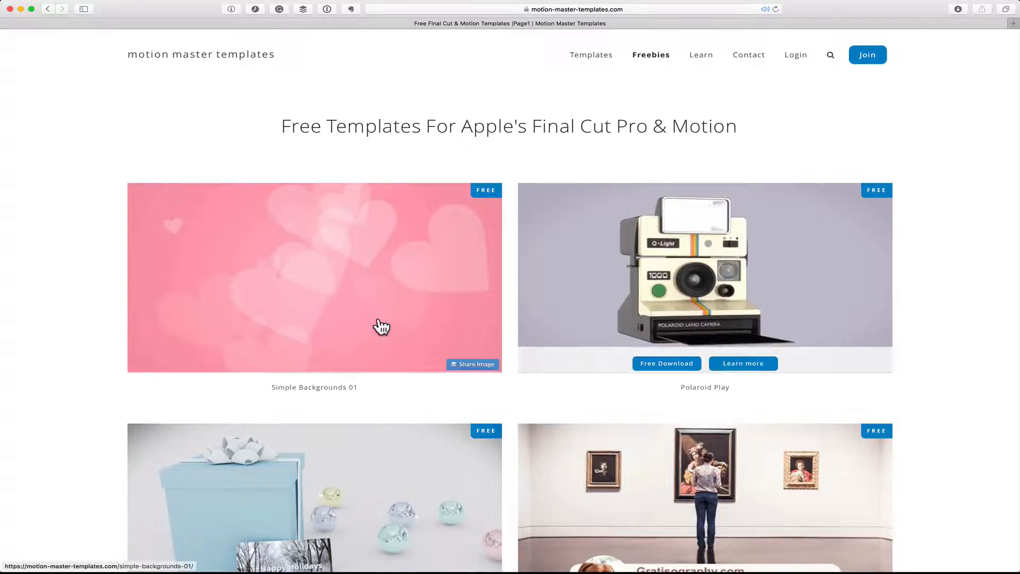
- Download the Simple Backgrounds 01 freebie and show Safari's recent downloads list
{"action": "left_click", "coordinate": [276, 356]}
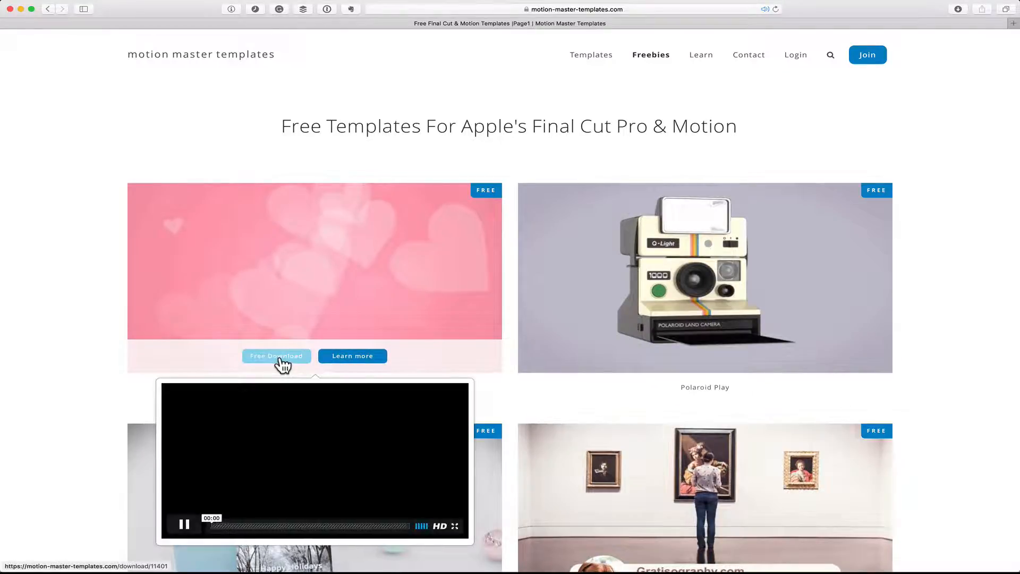
{"action": "left_click", "coordinate": [277, 356]}
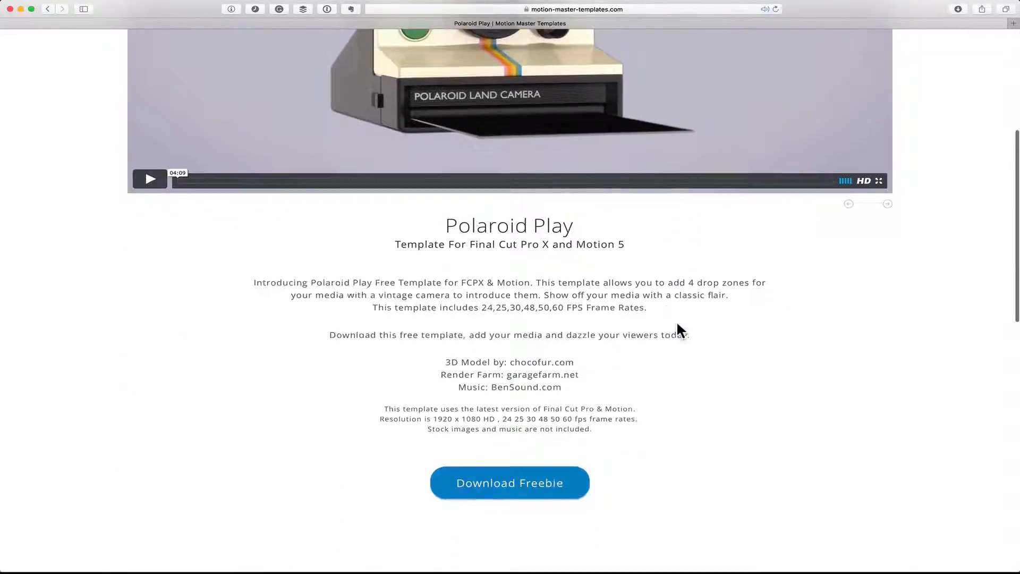
{"action": "scroll", "scroll_direction": "up", "scroll_amount": 3}
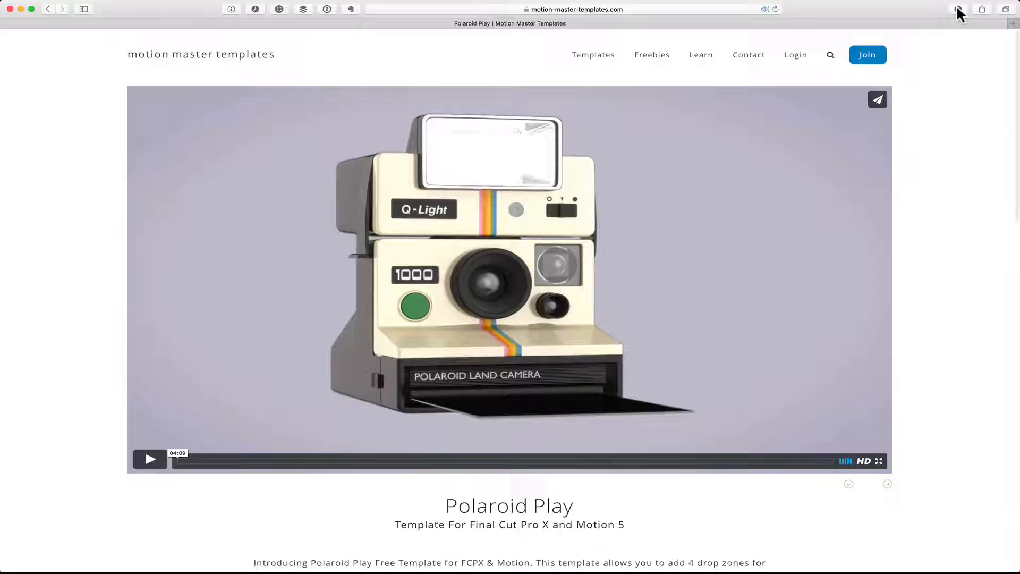
{"action": "left_click", "coordinate": [959, 7]}
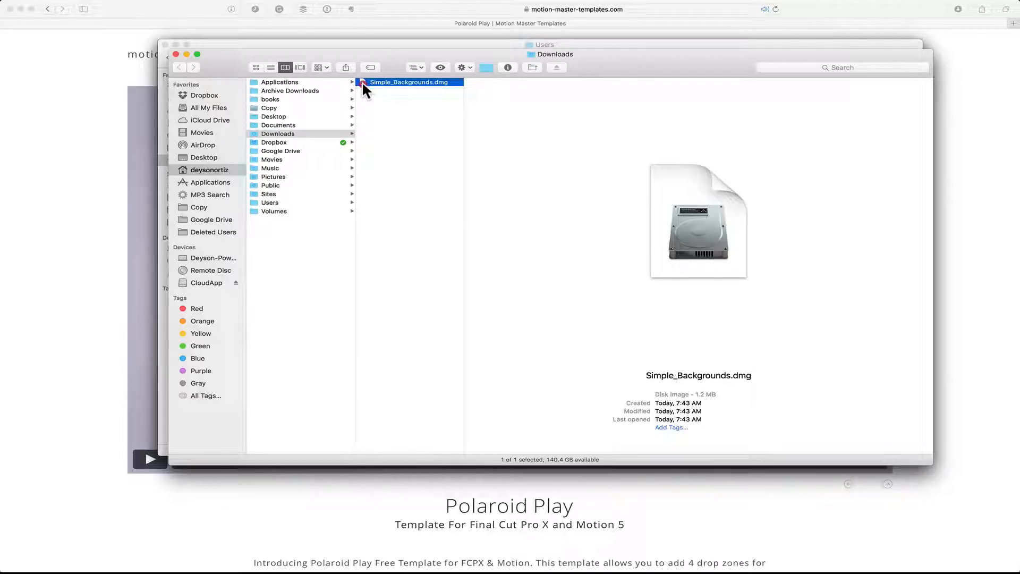
- Mount the downloaded Simple_Backgrounds.dmg disk image from the Downloads folder
{"action": "double_click", "coordinate": [410, 82]}
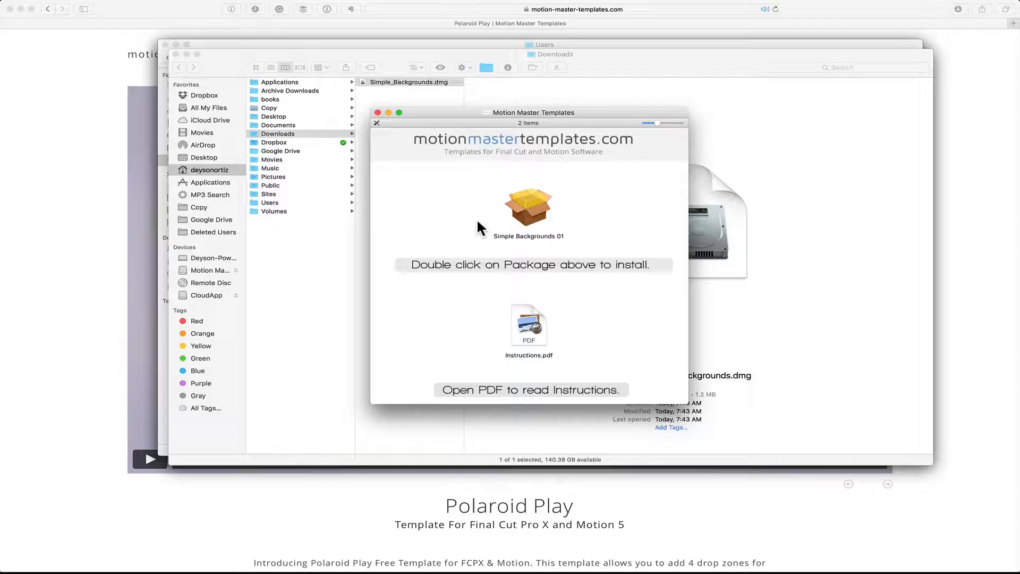
{"action": "mouse_move", "coordinate": [529, 205]}
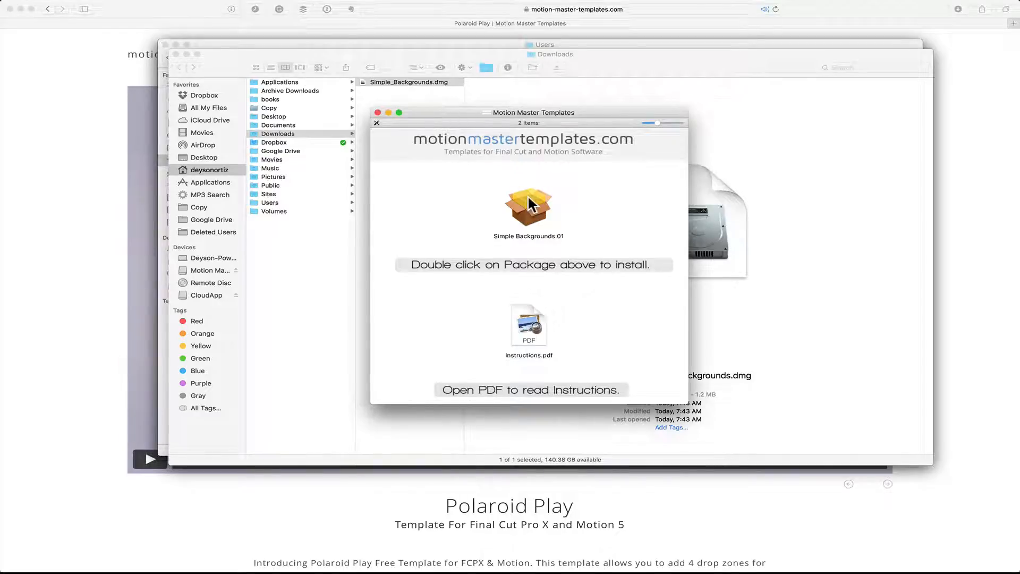
- Launch the Simple Backgrounds 01 installer package from the mounted disk image
{"action": "double_click", "coordinate": [528, 205]}
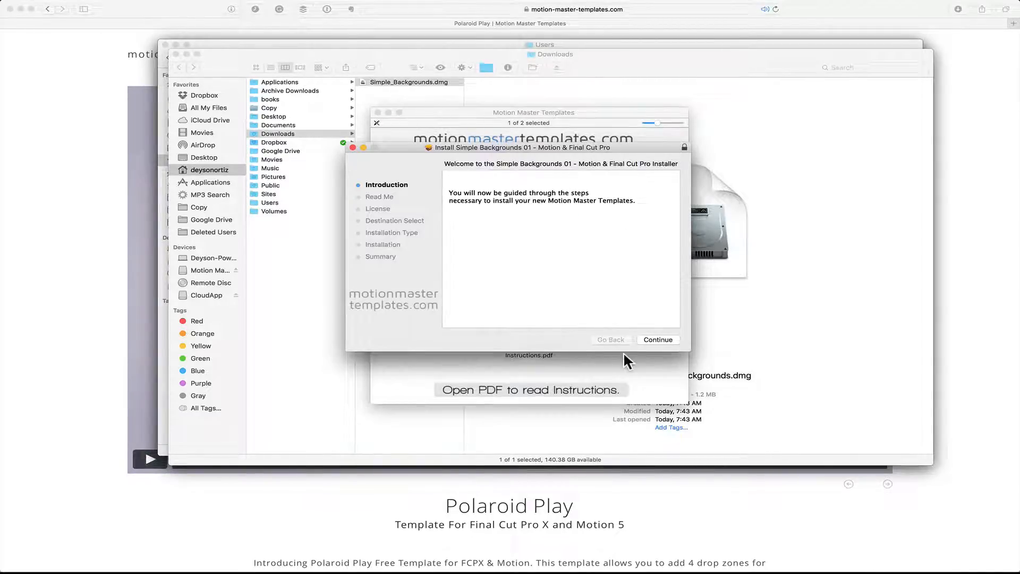